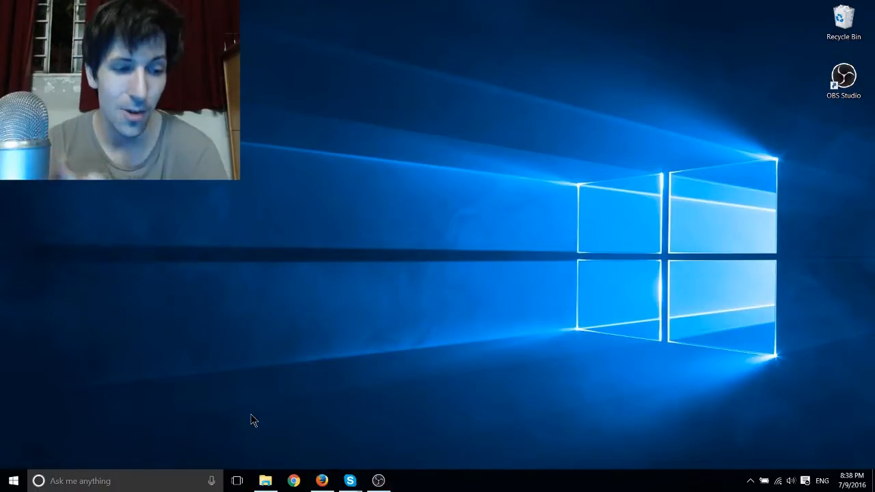
Open the Windows 10 Start menu from the taskbar Start button
{"action": "left_click", "coordinate": [12, 481]}
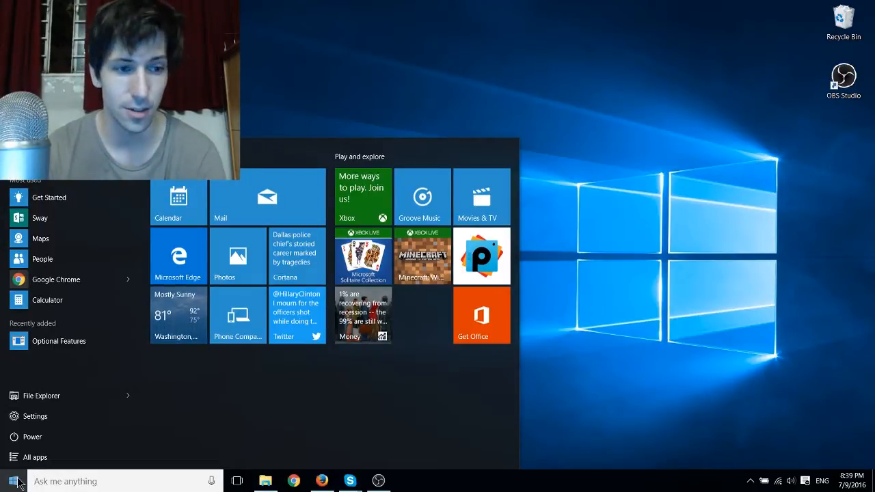
{"action": "mouse_move", "coordinate": [33, 457]}
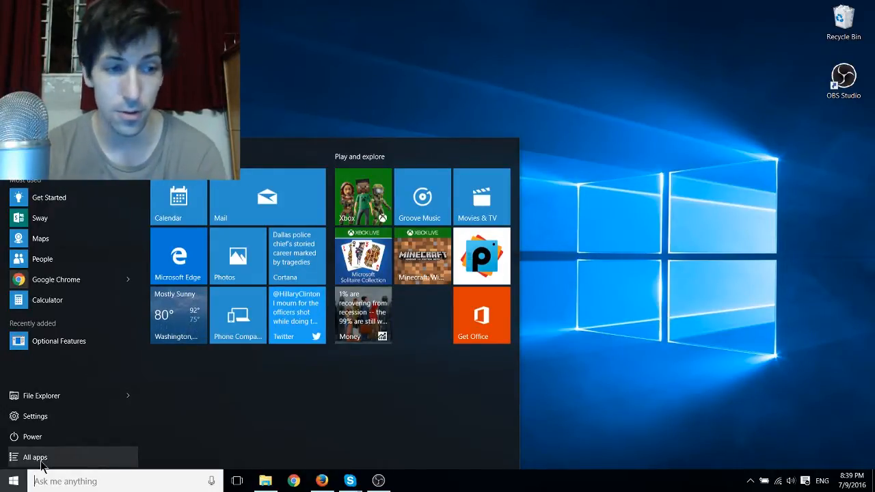
Scroll through All apps, then close the Start menu back to the desktop
{"action": "left_click", "coordinate": [35, 456]}
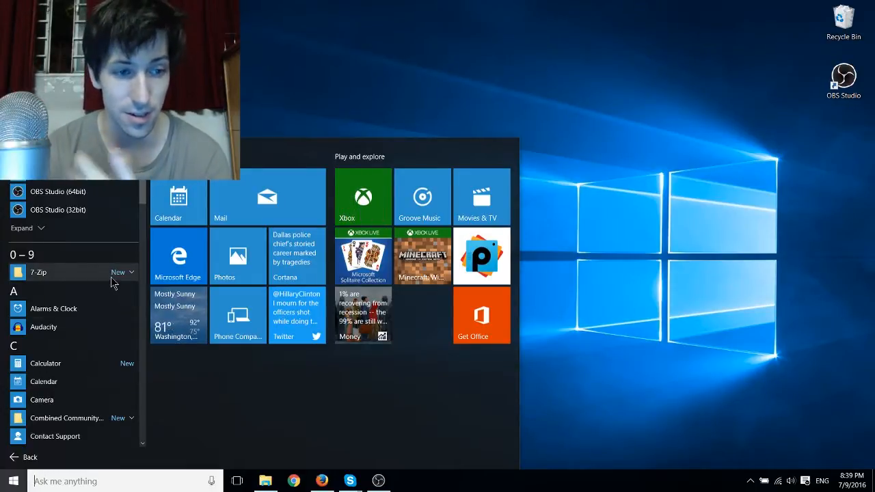
{"action": "scroll", "scroll_direction": "down", "scroll_amount": 3}
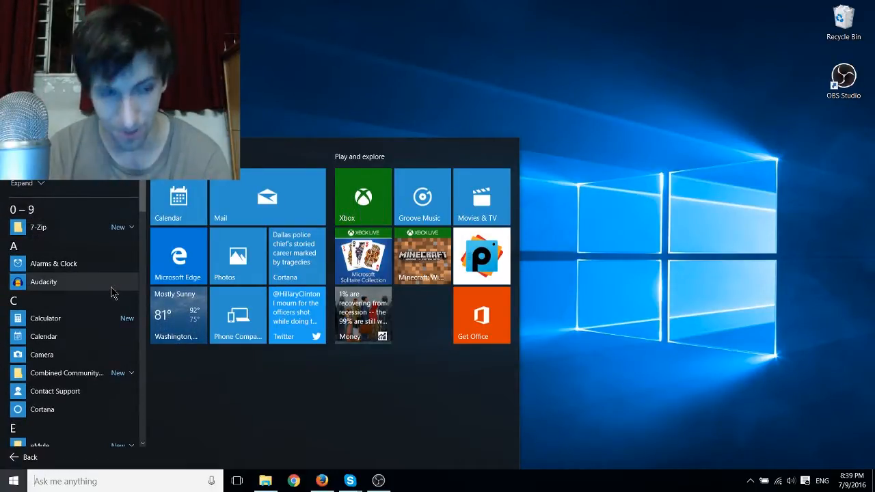
{"action": "scroll", "scroll_direction": "down", "scroll_amount": 3}
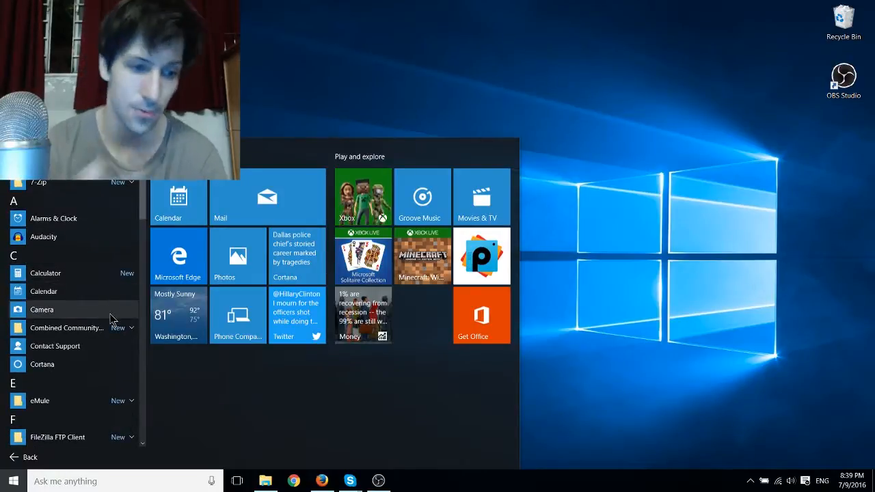
{"action": "scroll", "scroll_direction": "down", "scroll_amount": 3}
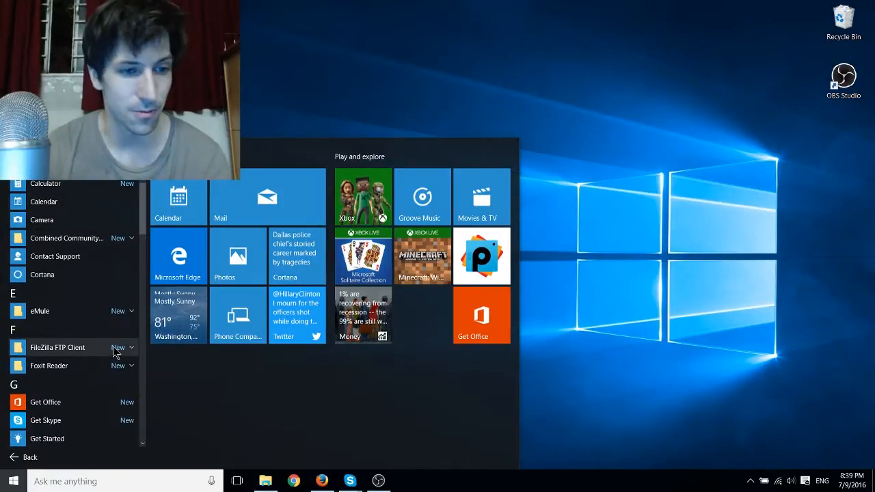
{"action": "scroll", "scroll_direction": "down", "scroll_amount": 3}
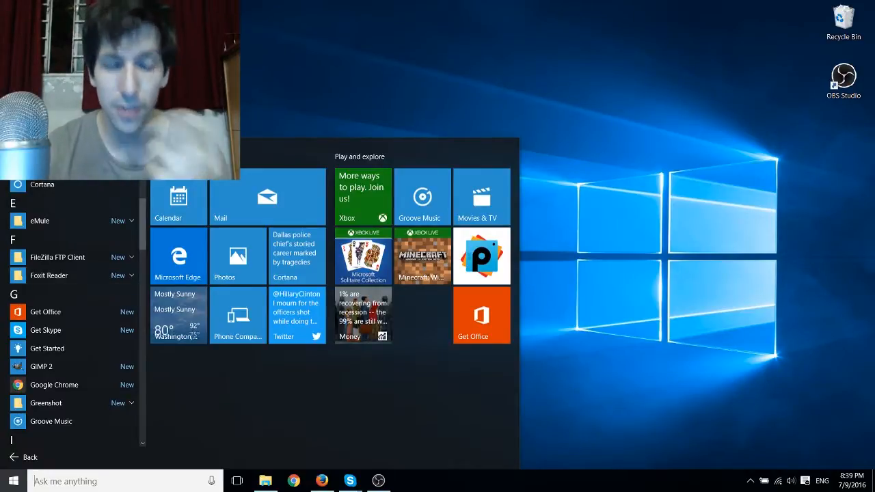
{"action": "left_click", "coordinate": [12, 481]}
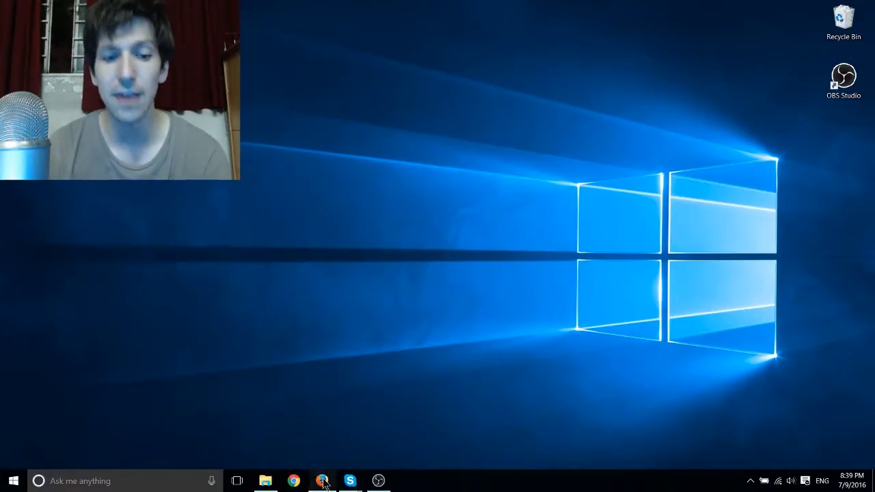
Launch Firefox on ninite.com and scroll down to 'Pick the apps you want'
{"action": "left_click", "coordinate": [322, 480]}
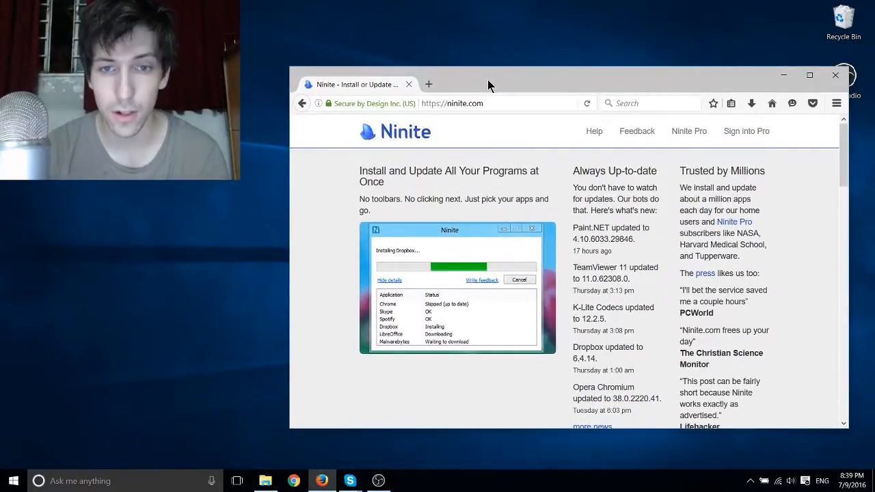
{"action": "scroll", "scroll_direction": "down", "scroll_amount": 3}
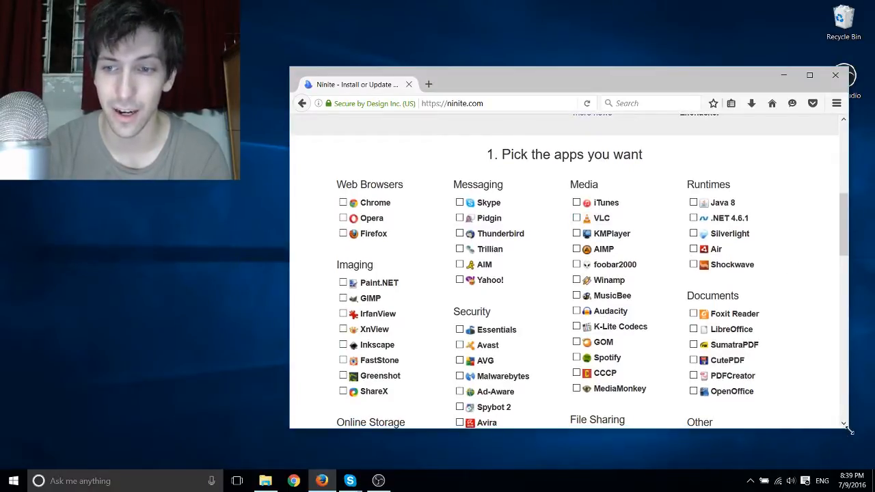
{"action": "scroll", "scroll_direction": "down", "scroll_amount": 3}
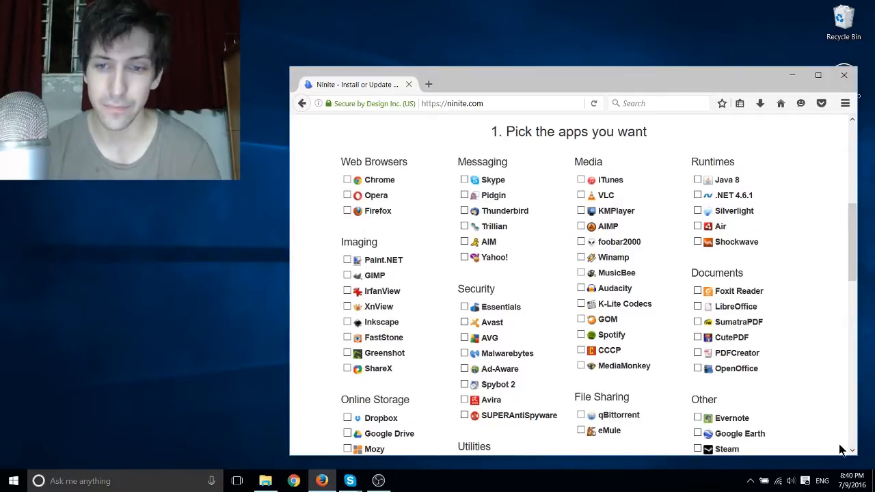
{"action": "scroll", "scroll_direction": "down", "scroll_amount": 3}
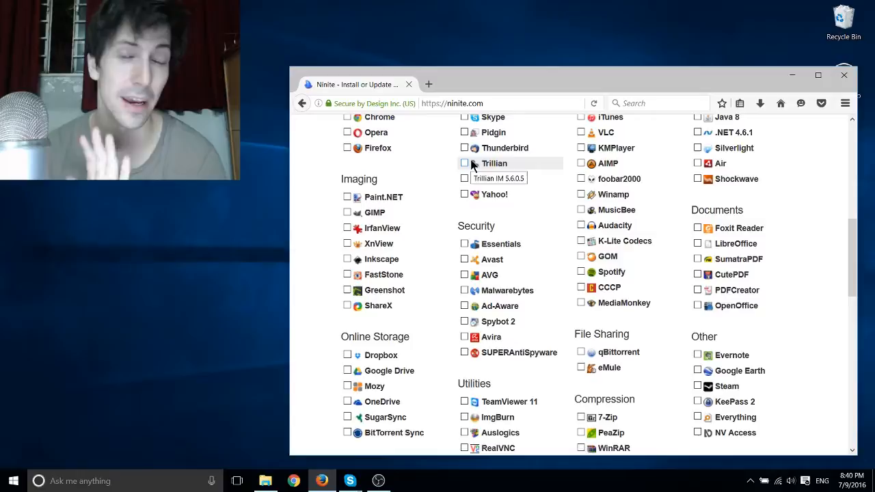
{"action": "mouse_move", "coordinate": [424, 194]}
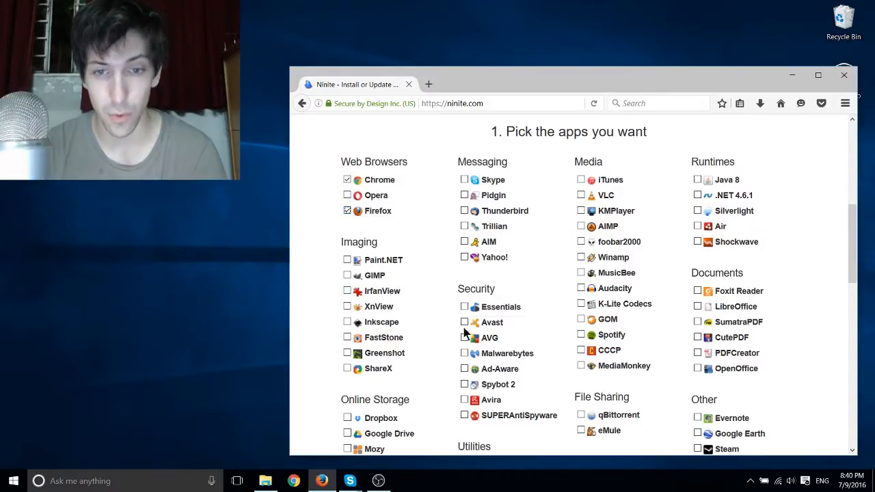
Tick AVG and CCCP on Ninite, then bring up a File Explorer window
{"action": "left_click", "coordinate": [465, 338]}
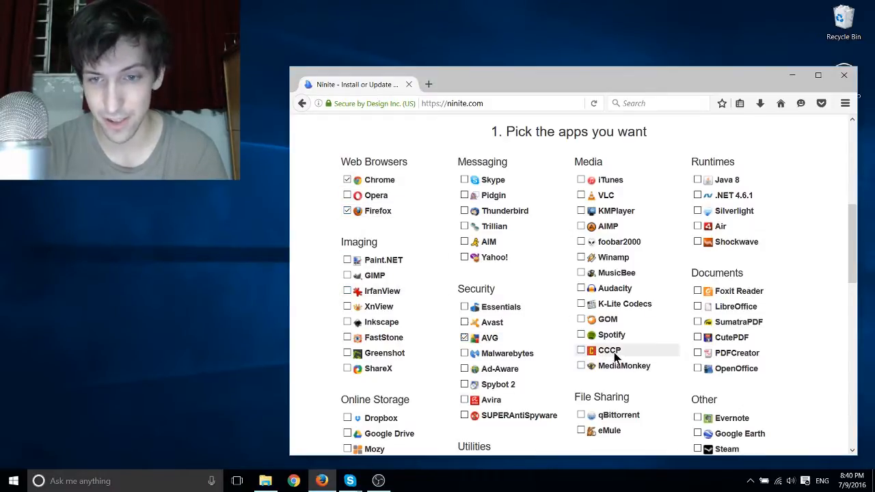
{"action": "left_click", "coordinate": [582, 351]}
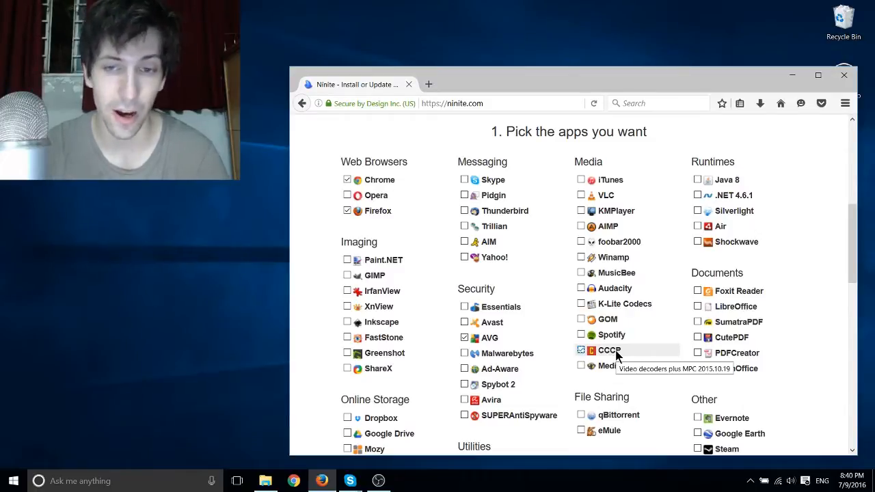
{"action": "left_click", "coordinate": [697, 353]}
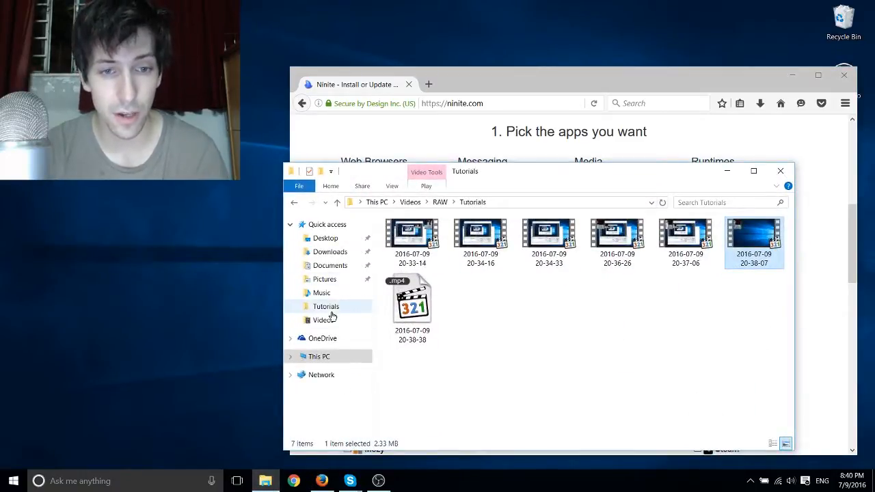
Show the Downloads folder and select the downloaded Ninite installer file
{"action": "left_click", "coordinate": [330, 252]}
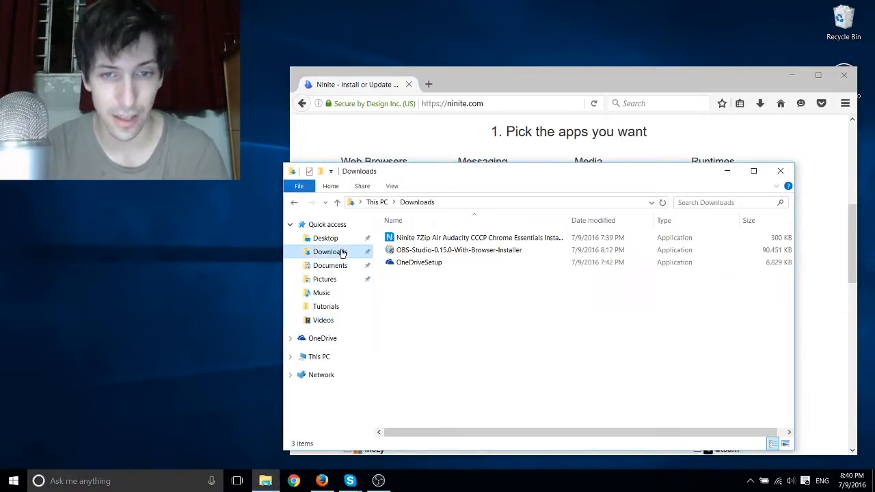
{"action": "left_click", "coordinate": [479, 237]}
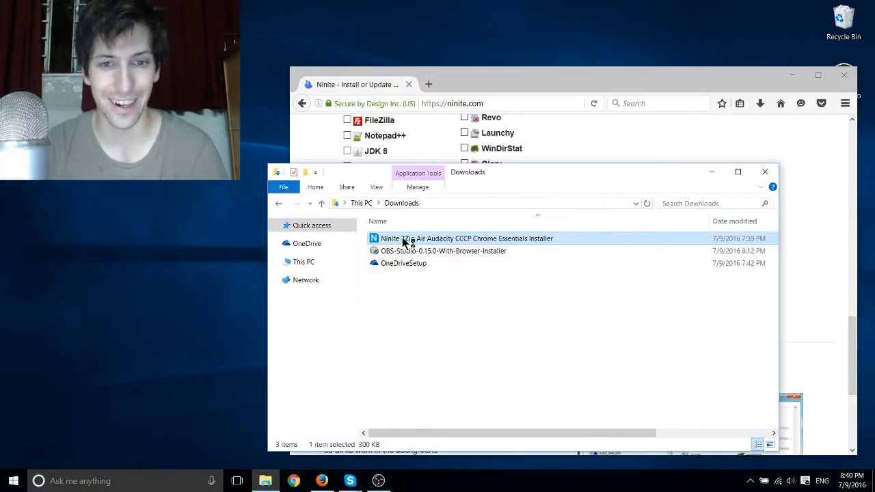
Run the Ninite installer and view per-app details showing everything OK (up to date)
{"action": "double_click", "coordinate": [467, 238]}
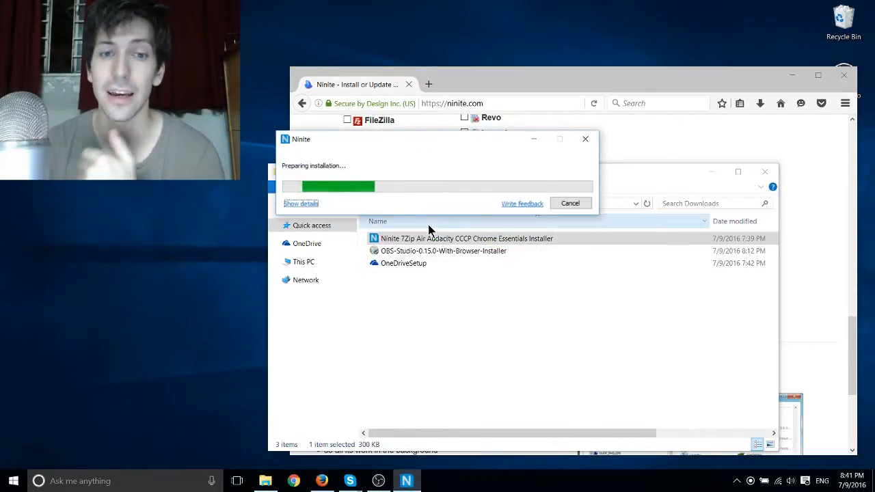
{"action": "left_click", "coordinate": [300, 204]}
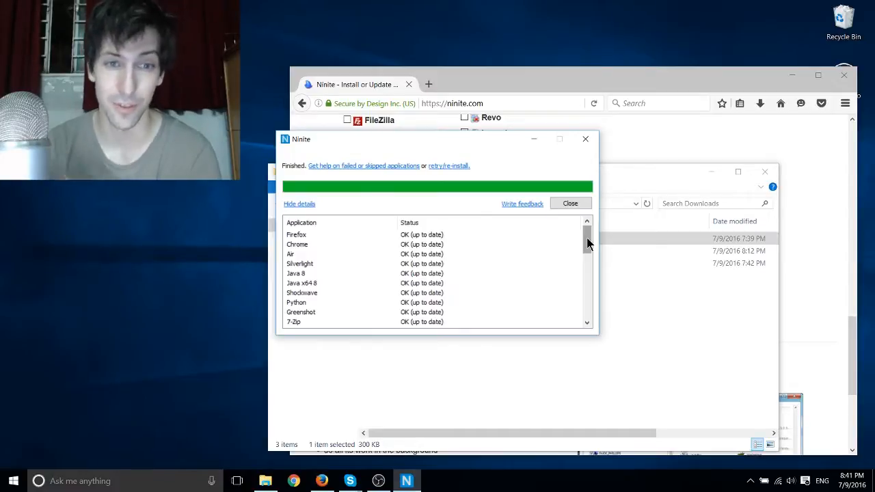
{"action": "left_click_drag", "start_coordinate": [588, 242], "coordinate": [588, 266]}
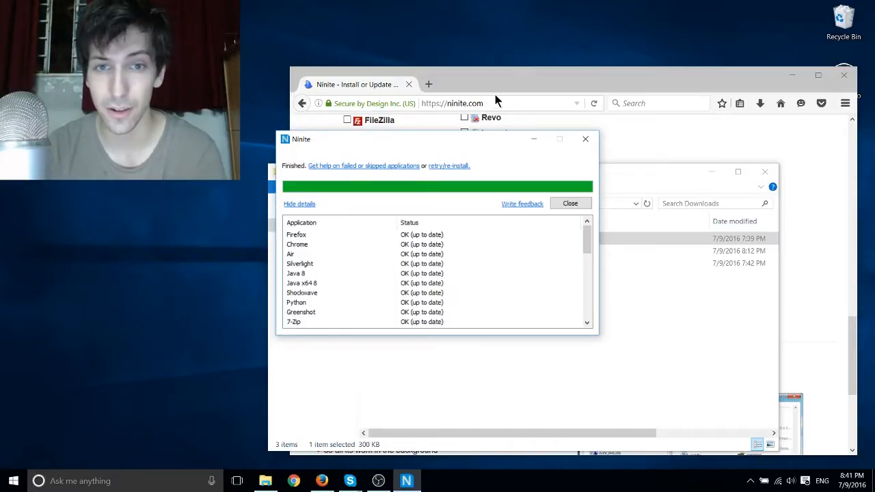
Bring the Firefox window with the Ninite home page back to the front
{"action": "left_click", "coordinate": [570, 204]}
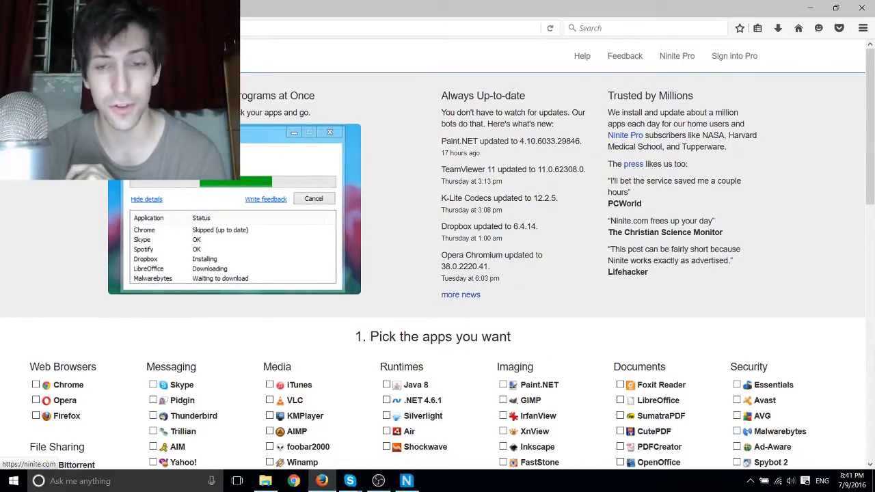
{"action": "mouse_move", "coordinate": [402, 93]}
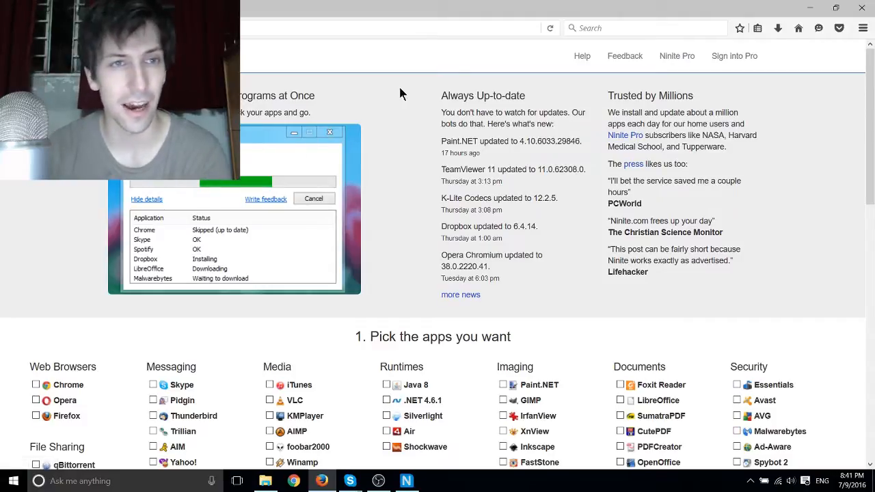